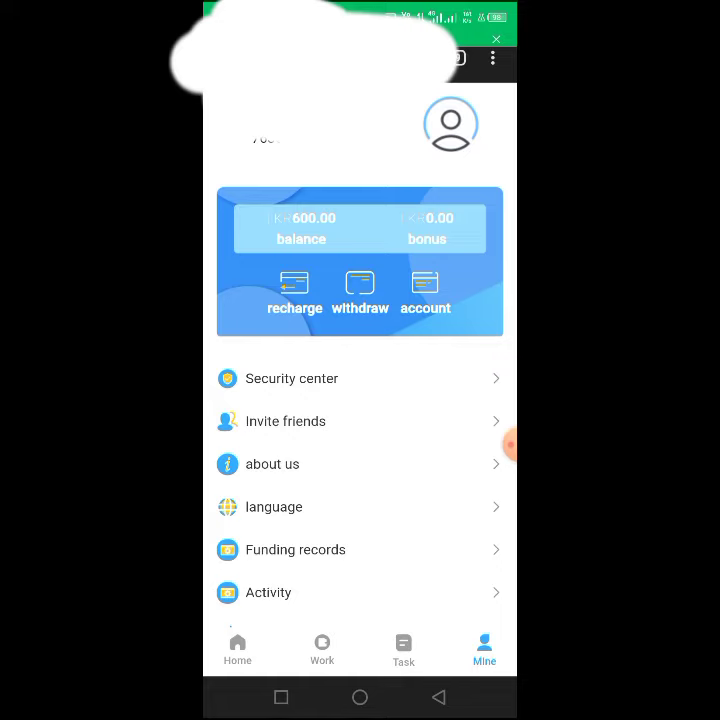
From the Mine account page, return to the Home dashboard via the bottom navigation
scroll("up", 3)
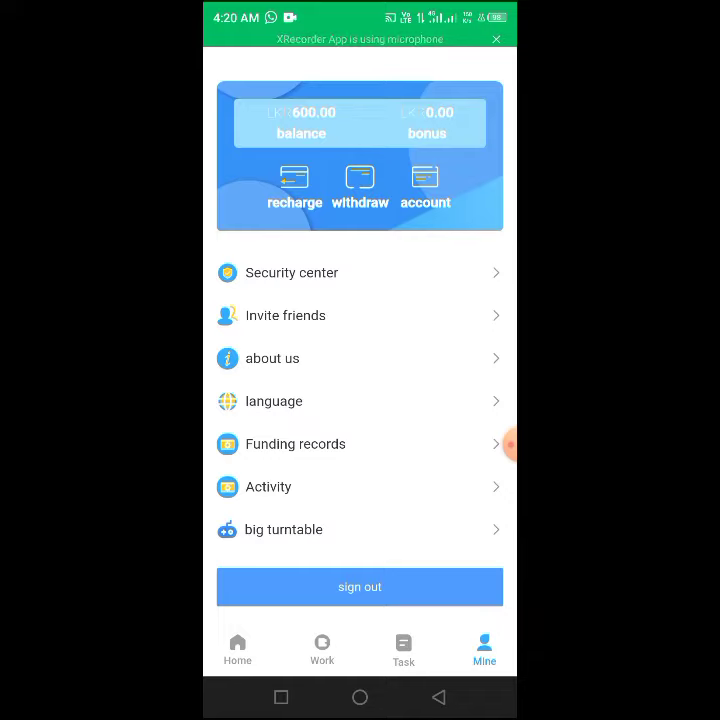
left_click(236, 648)
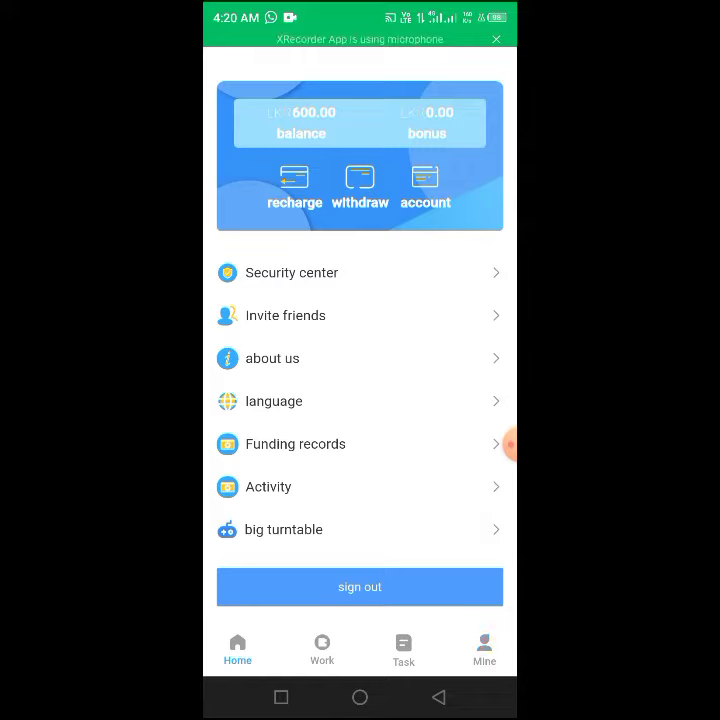
Visit the Daraz home and Order now pages, then switch to the tescoco.com Mine page
left_click(236, 644)
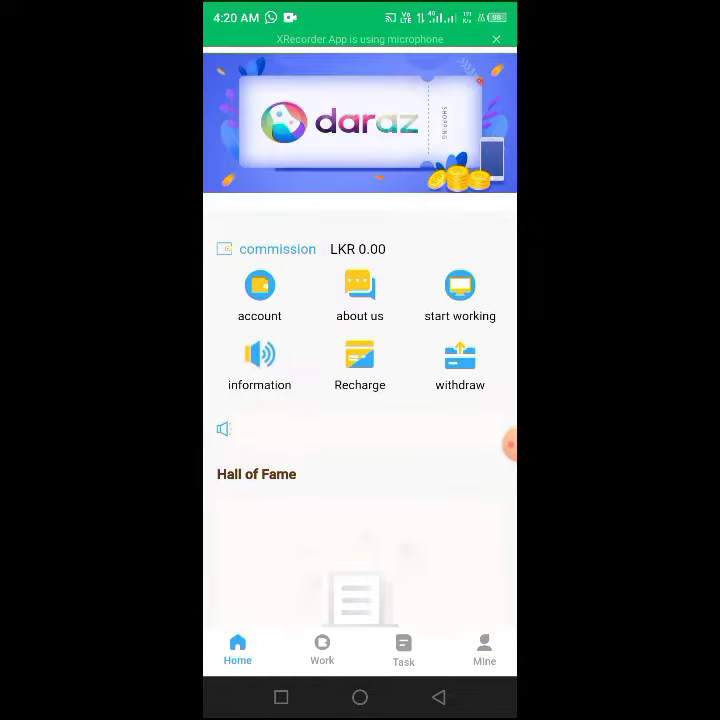
left_click(322, 650)
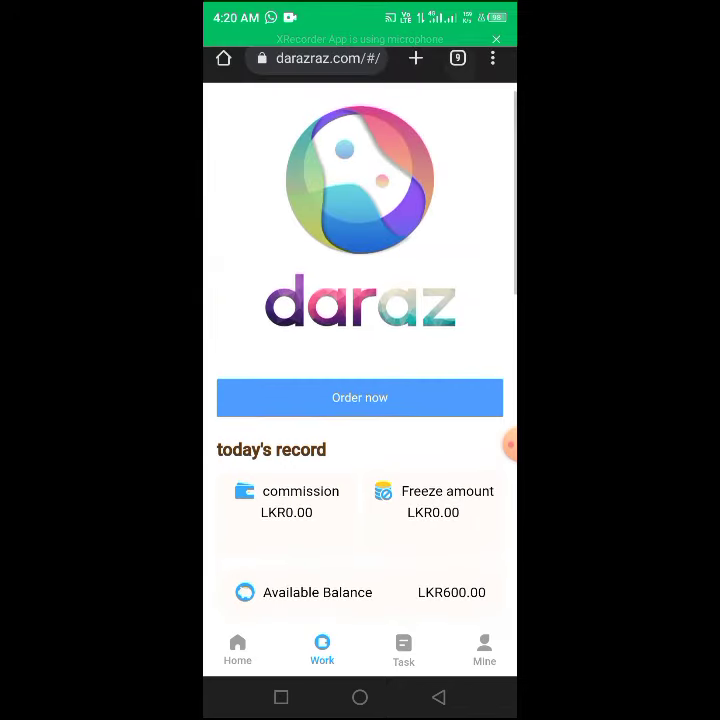
left_click(484, 650)
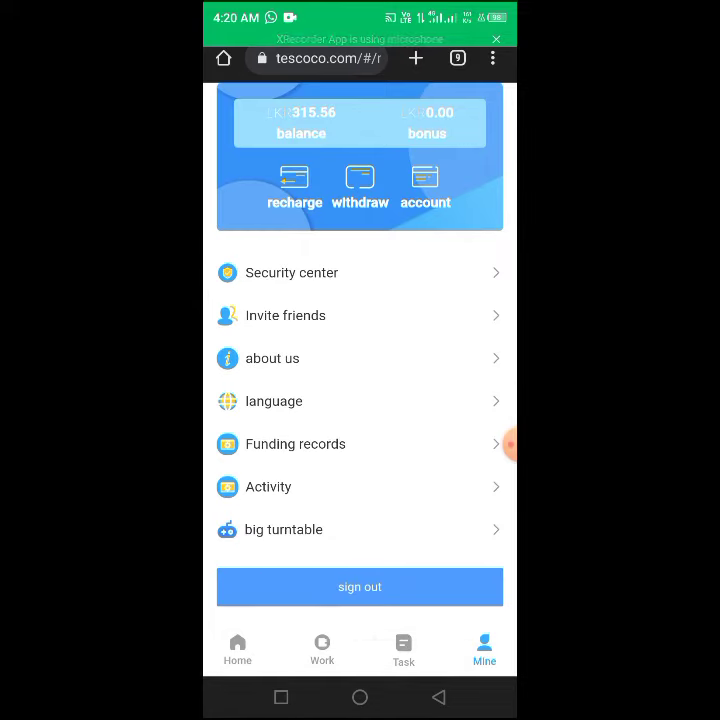
Attempt a new order from Work, confirm the unprocessed-order notice, landing on the Task page (3/7 done)
left_click(236, 650)
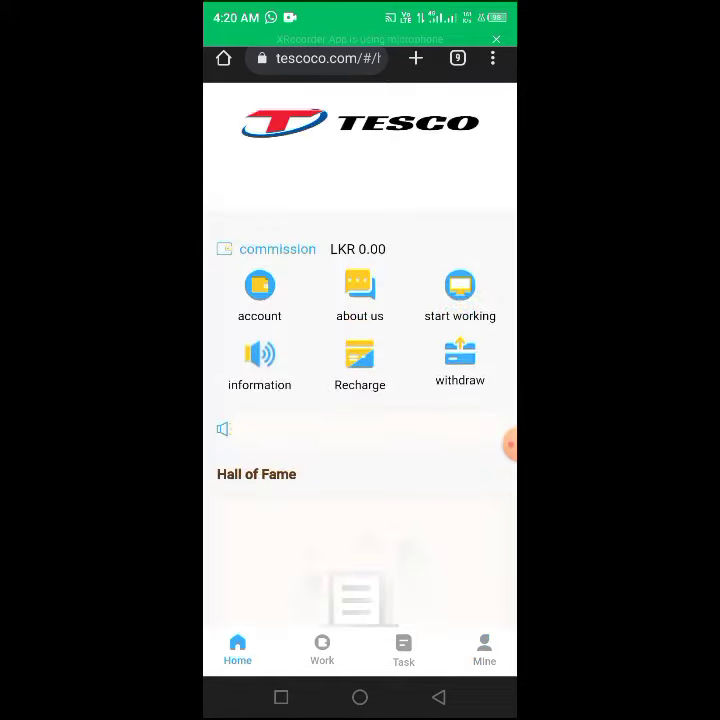
left_click(322, 650)
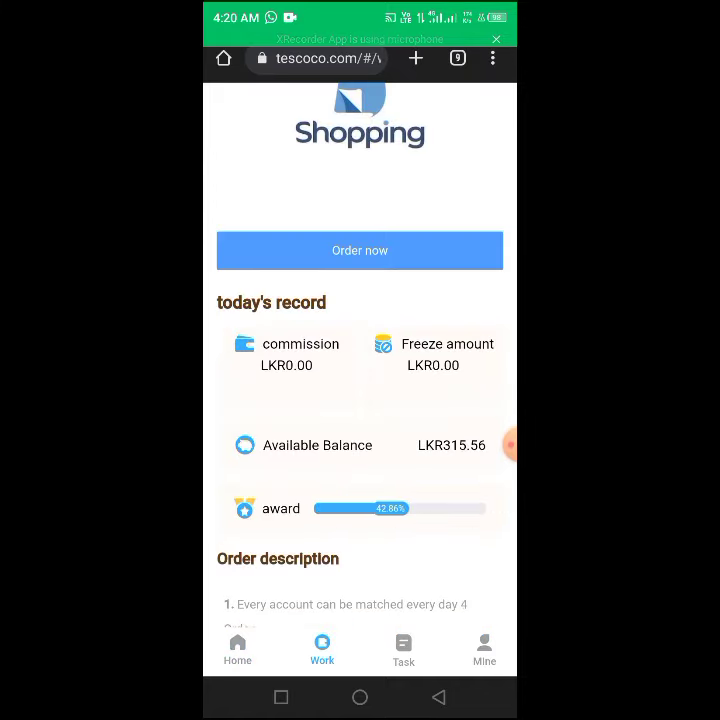
left_click(360, 250)
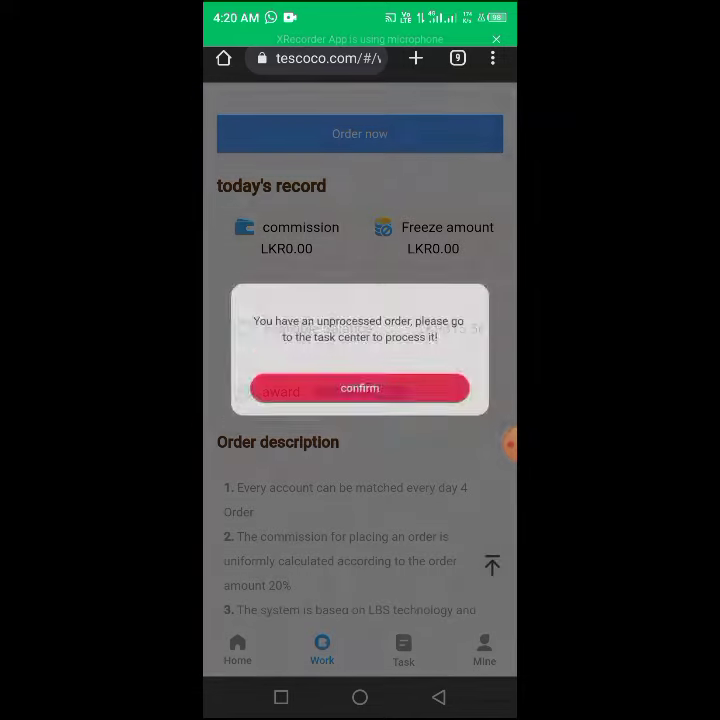
left_click(360, 388)
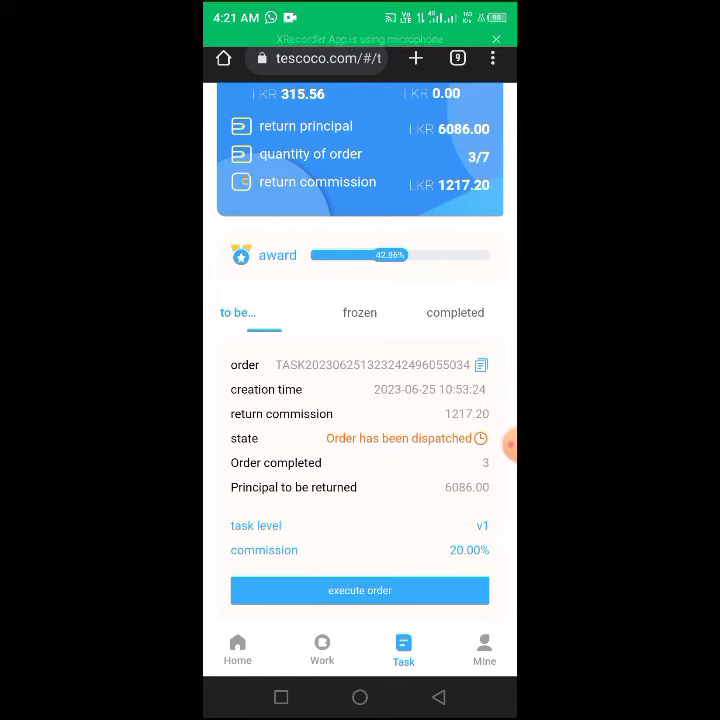
View the dispatched order's four Shopee items, three completed and one pending payment
left_click(360, 590)
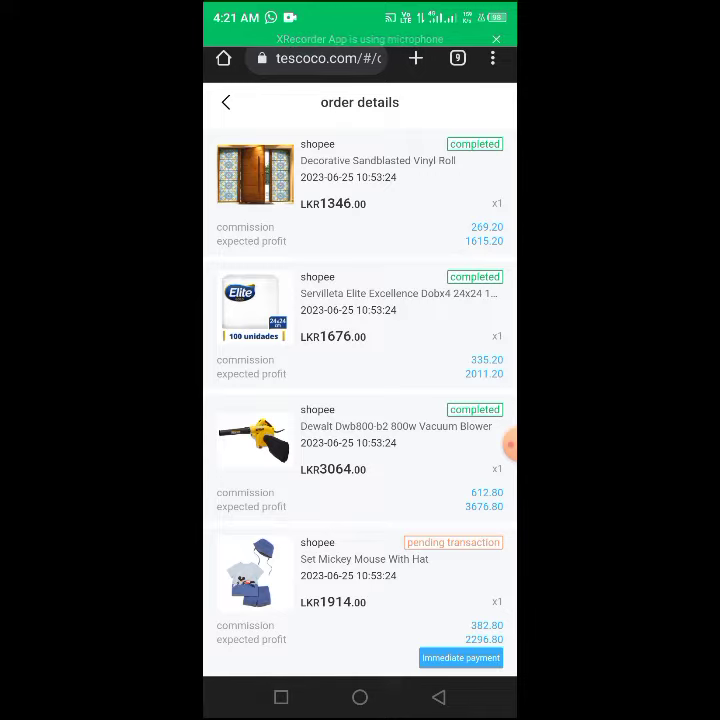
Look through the order details, back out to the Task page and land on the Mine account page
scroll("up", 3)
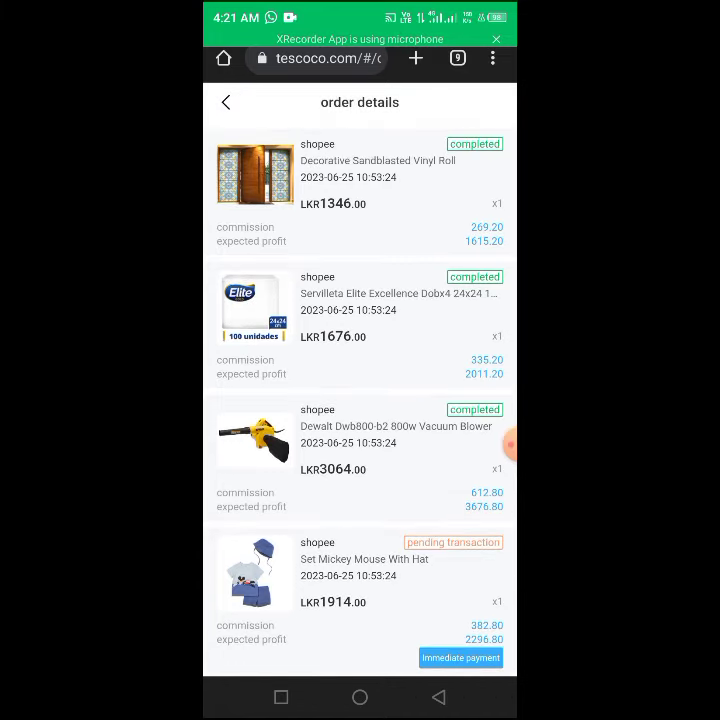
scroll("up", 3)
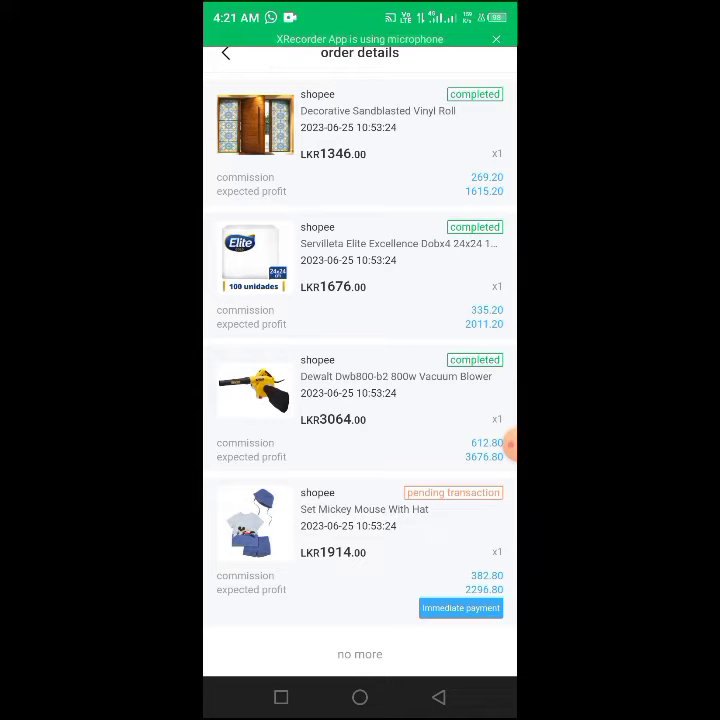
scroll("down", 3)
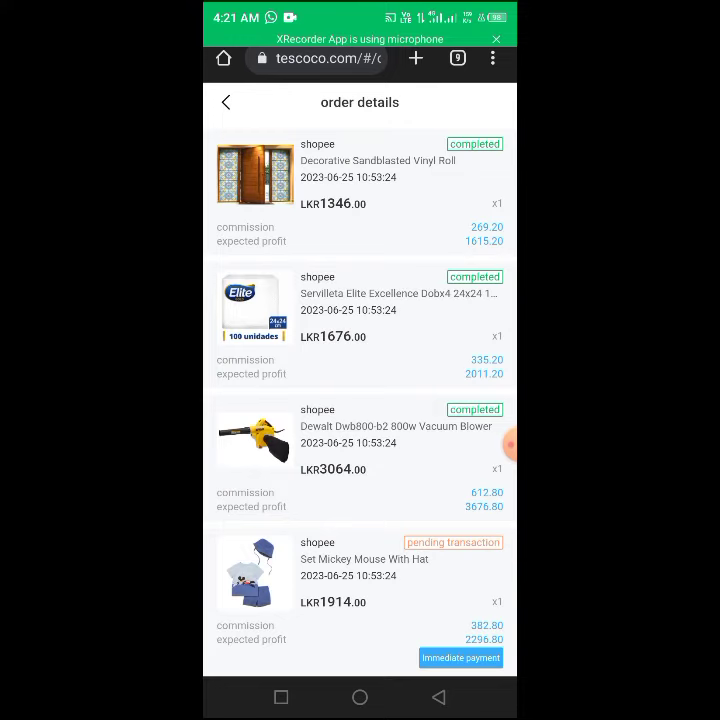
scroll("up", 3)
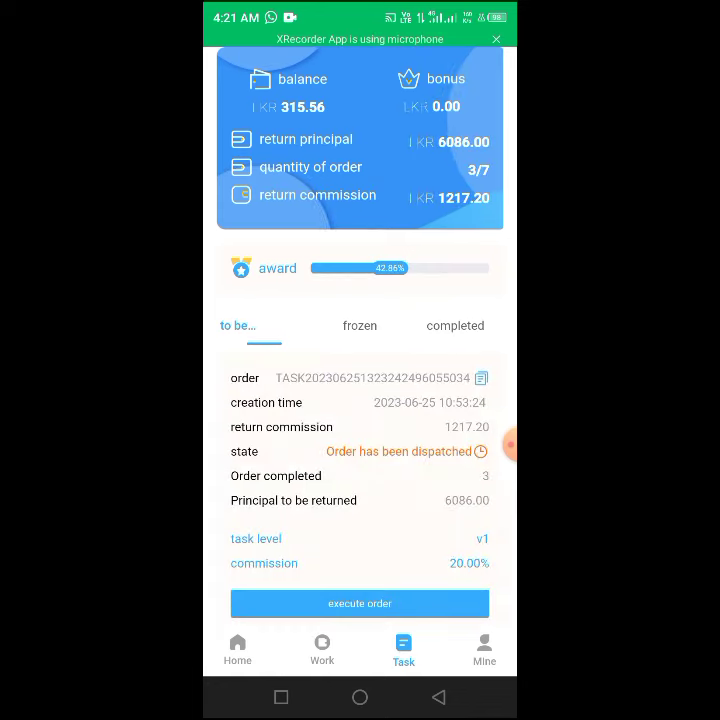
left_click(484, 650)
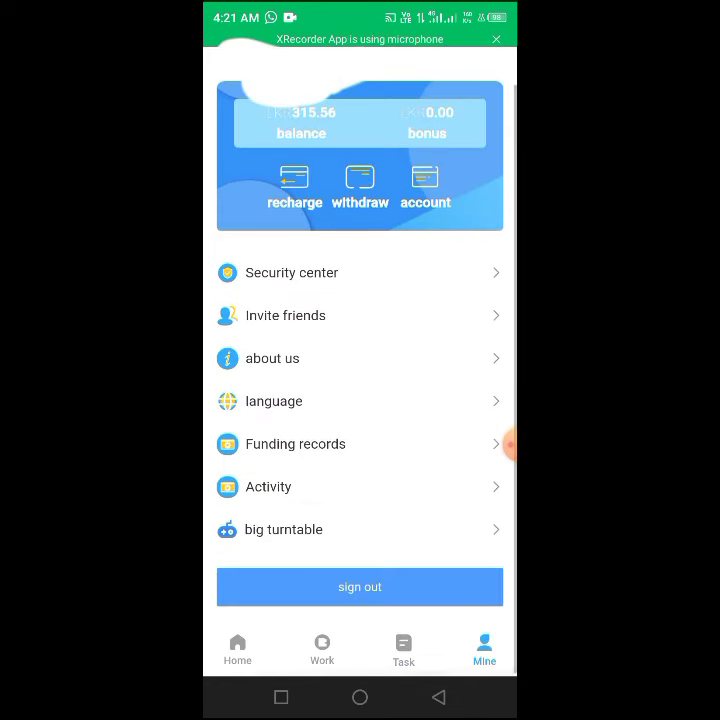